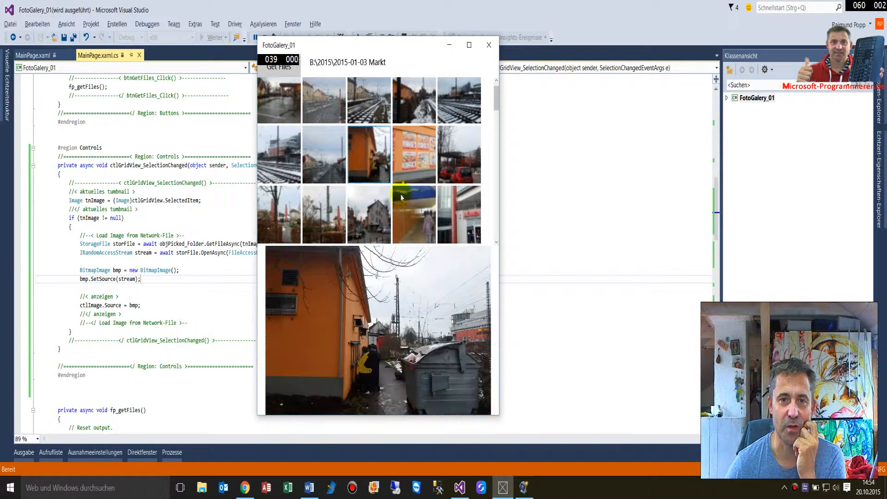
Enlarge a thumbnail, then re-pick the 2015 > 2015-01-03 Markt folder through Get Files
{"action": "left_click", "coordinate": [323, 214]}
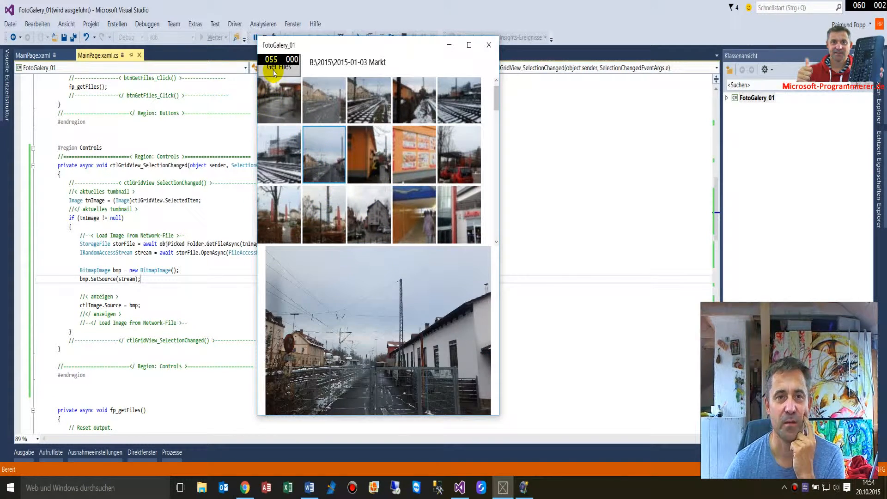
{"action": "left_click", "coordinate": [278, 66]}
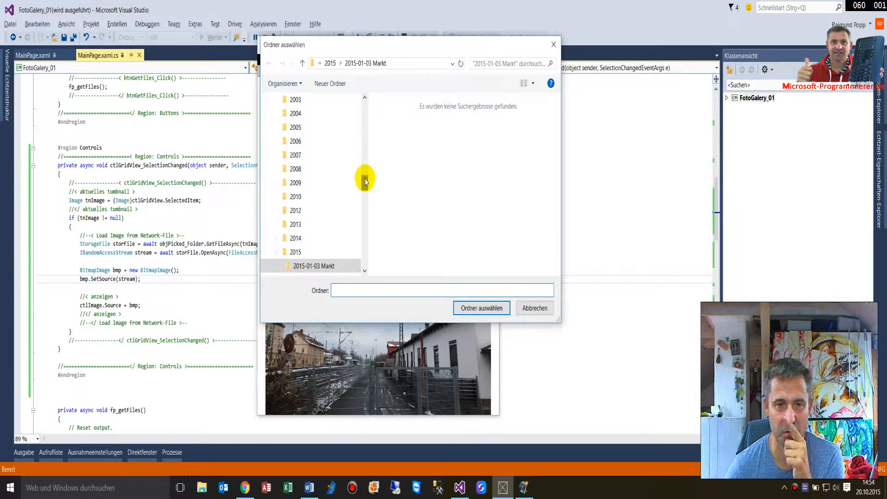
{"action": "left_click", "coordinate": [314, 266]}
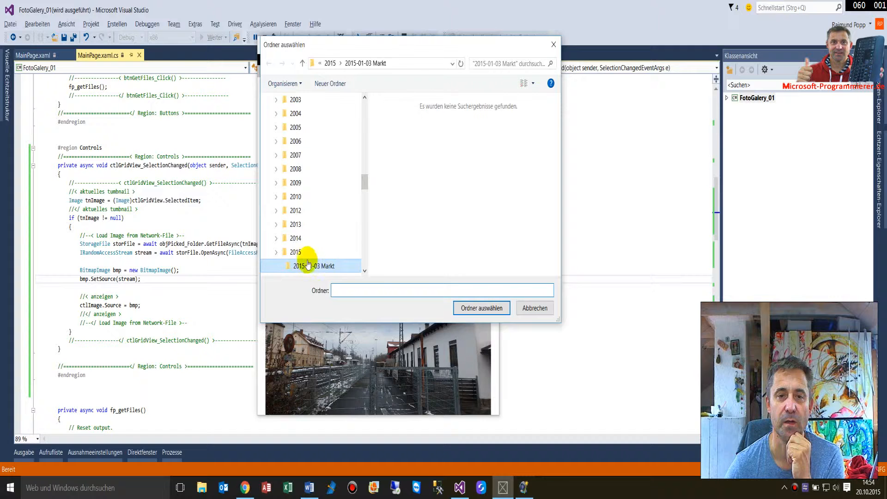
{"action": "left_click", "coordinate": [295, 252]}
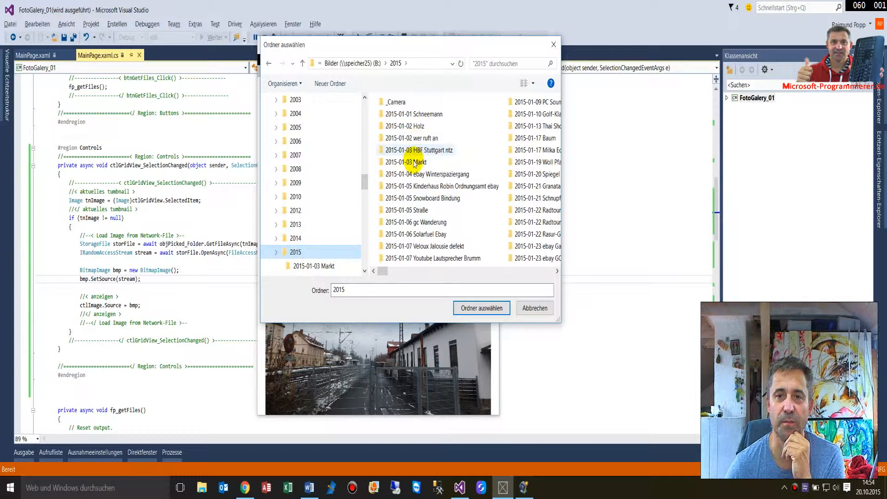
{"action": "left_click", "coordinate": [480, 307]}
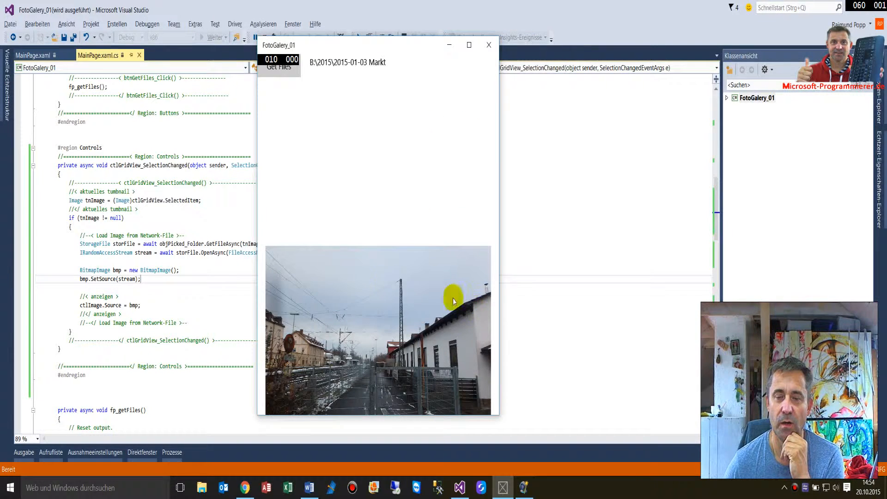
Let the Markt thumbnails load, then show one Markt photo enlarged
{"action": "left_click", "coordinate": [278, 67]}
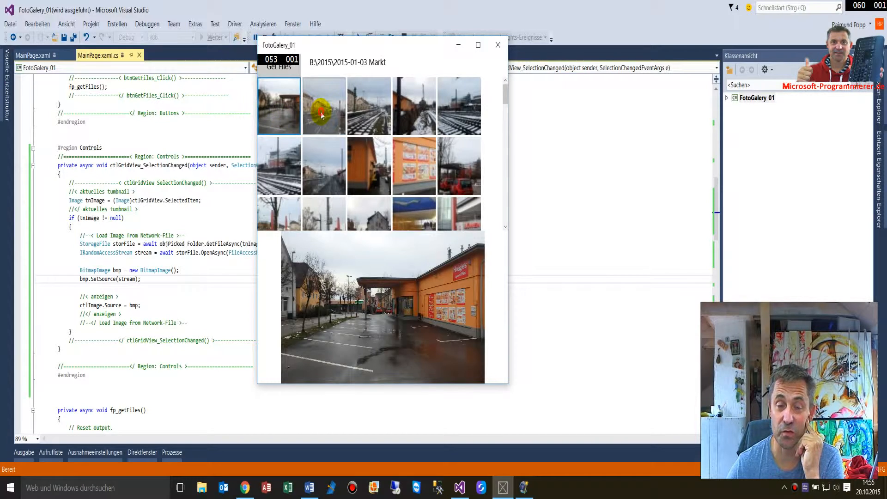
{"action": "left_click", "coordinate": [413, 166]}
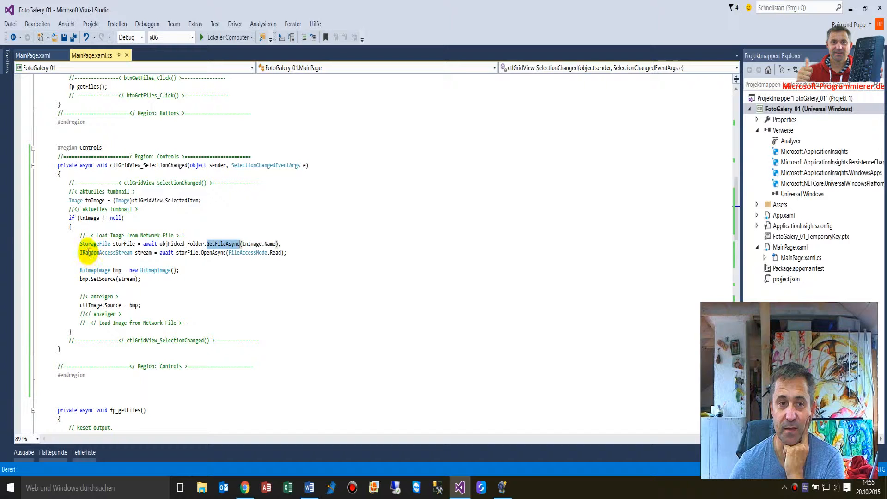
{"action": "mouse_move", "coordinate": [126, 243]}
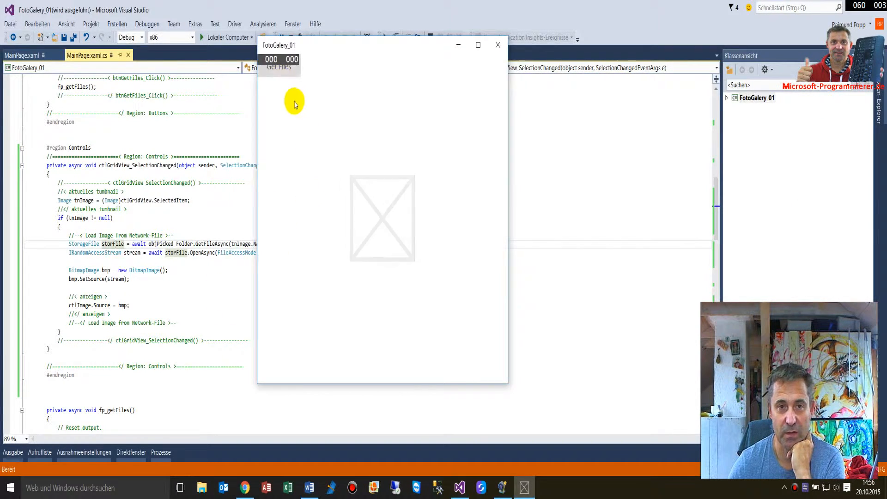
Choose the 2015-01-05 Snowboard Bindung folder through Get Files and confirm with Ordner auswählen
{"action": "left_click", "coordinate": [278, 67]}
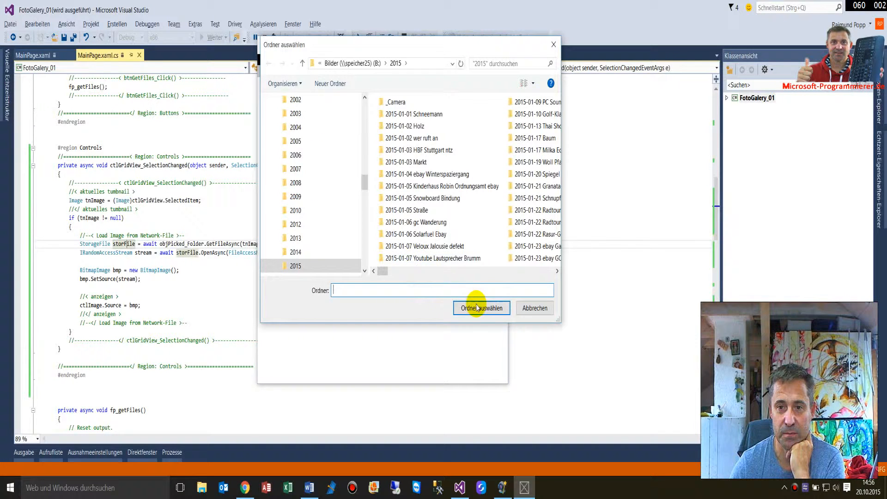
{"action": "left_click", "coordinate": [480, 308]}
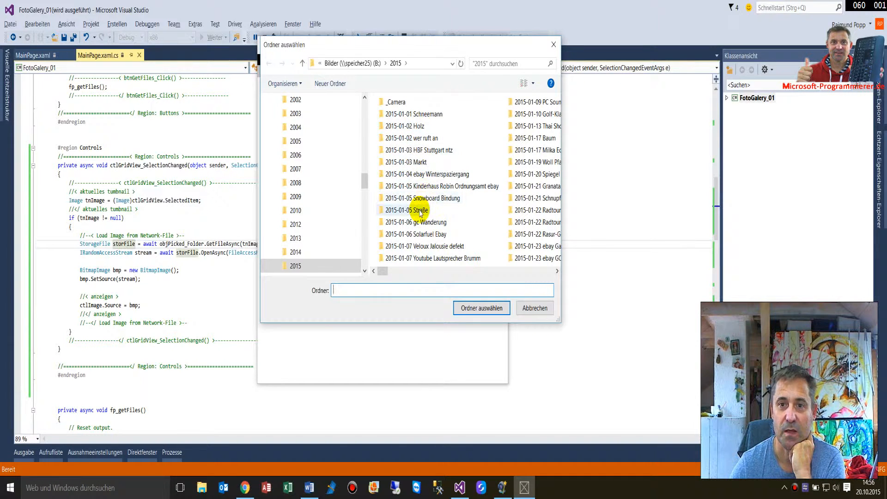
{"action": "left_click", "coordinate": [480, 307]}
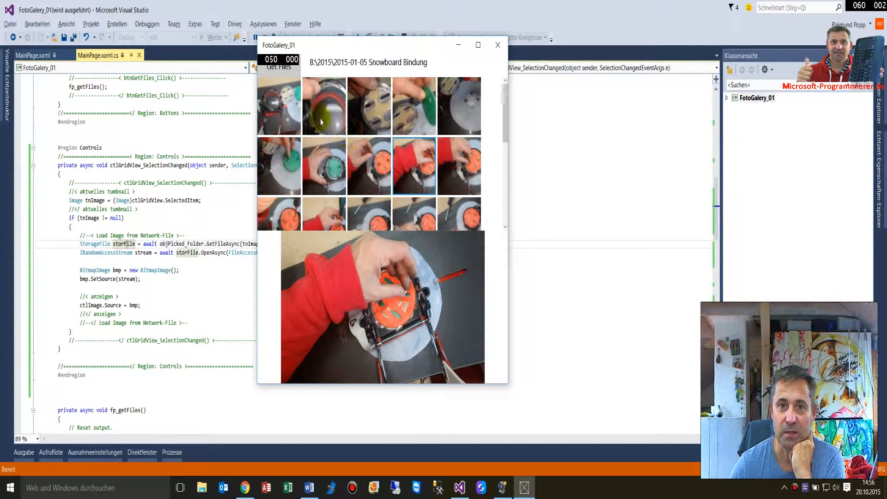
Show a snowboard photo enlarged, then close the FotoGallery app window
{"action": "left_click", "coordinate": [368, 199]}
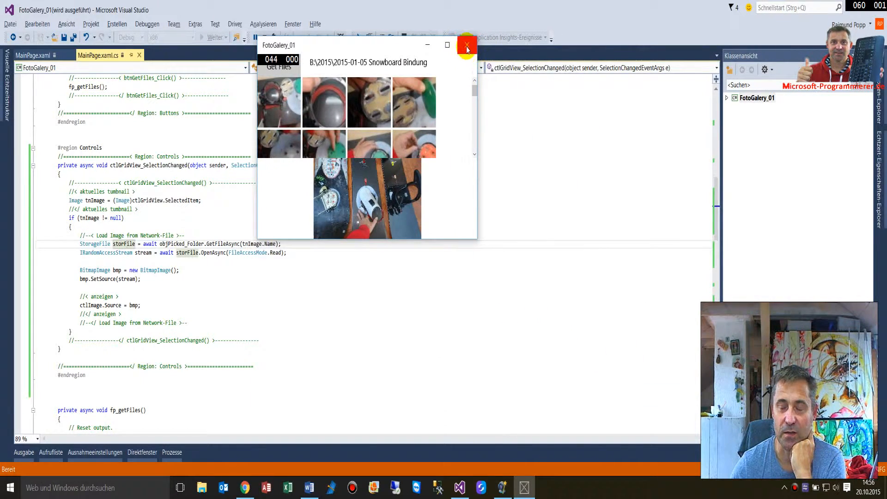
{"action": "left_click", "coordinate": [465, 46]}
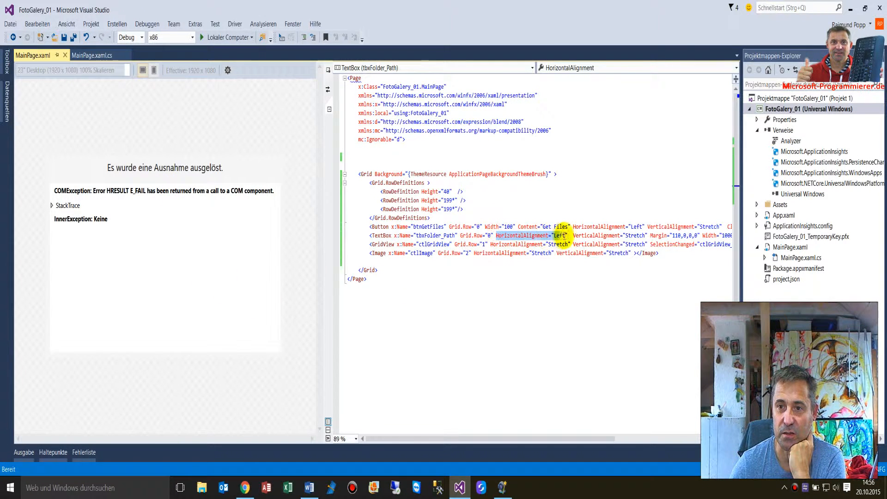
{"action": "double_click", "coordinate": [560, 235]}
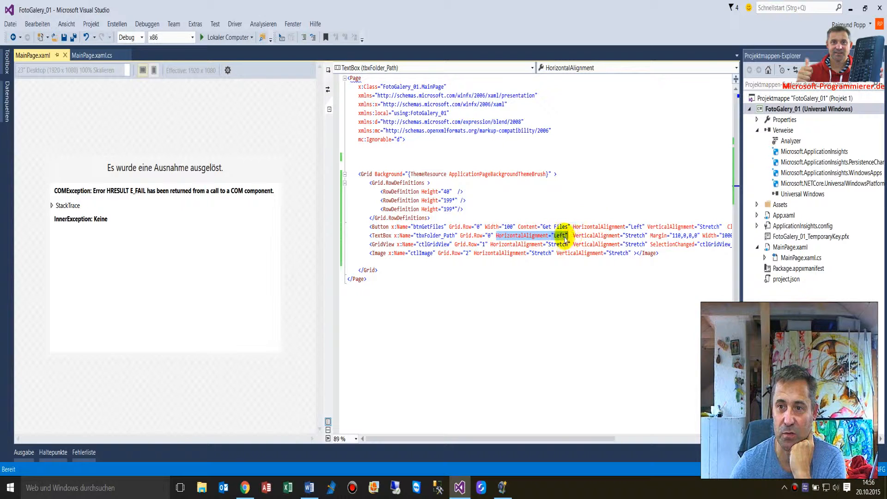
{"action": "left_click", "coordinate": [635, 235]}
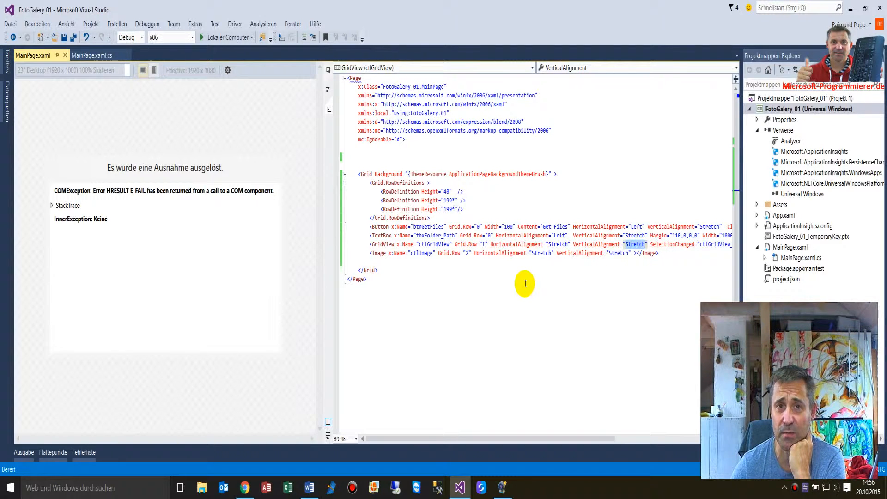
{"action": "mouse_move", "coordinate": [448, 282]}
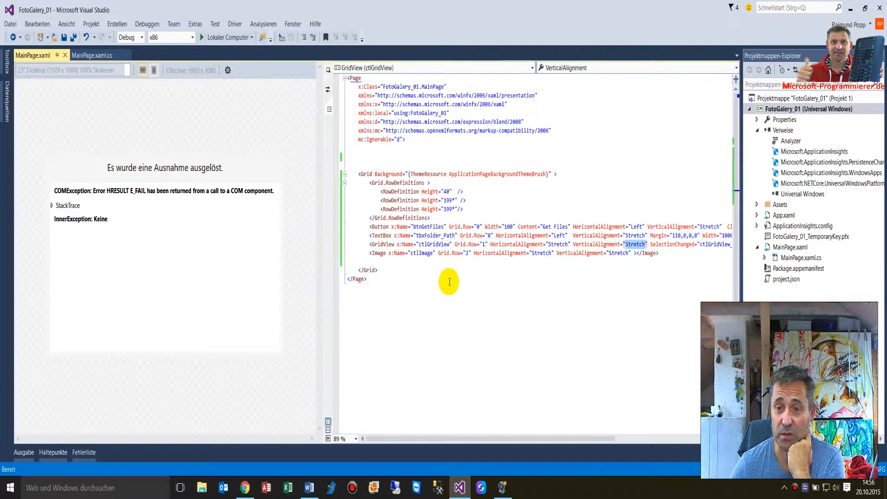
{"action": "mouse_move", "coordinate": [403, 287]}
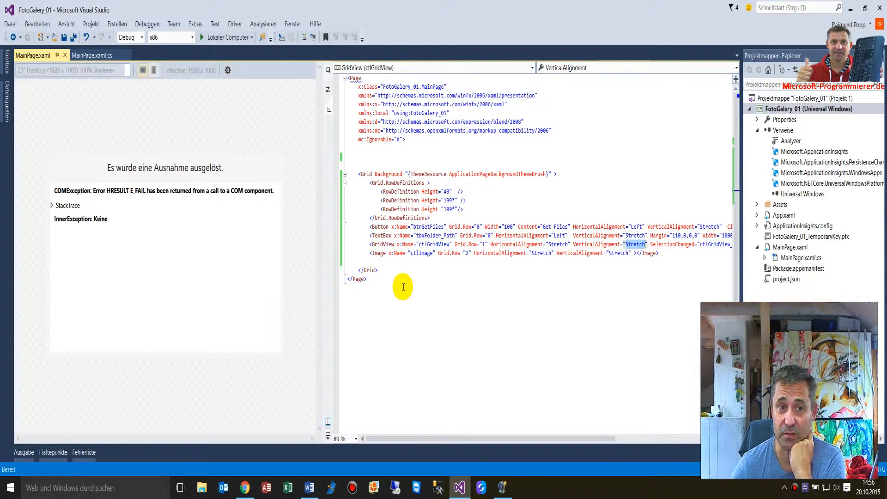